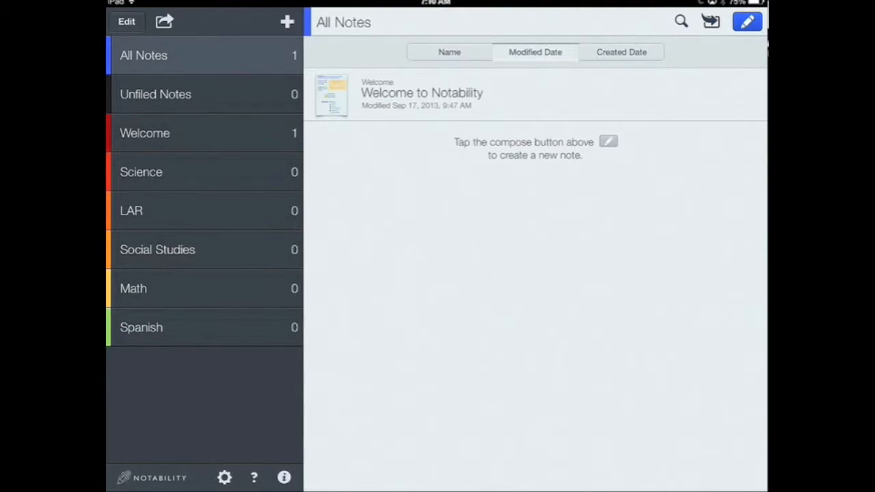
# - Open the LAR subject from the library sidebar, which has no notes yet
pyautogui.click(132, 210)
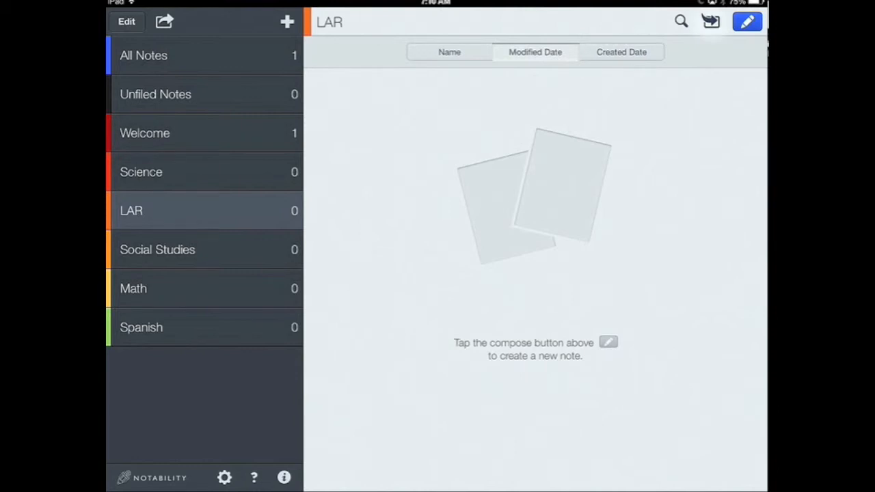
# - Import Frayer_Model_Diagram_1.pdf from Google Drive into LAR and close the Drive browser
pyautogui.click(710, 22)
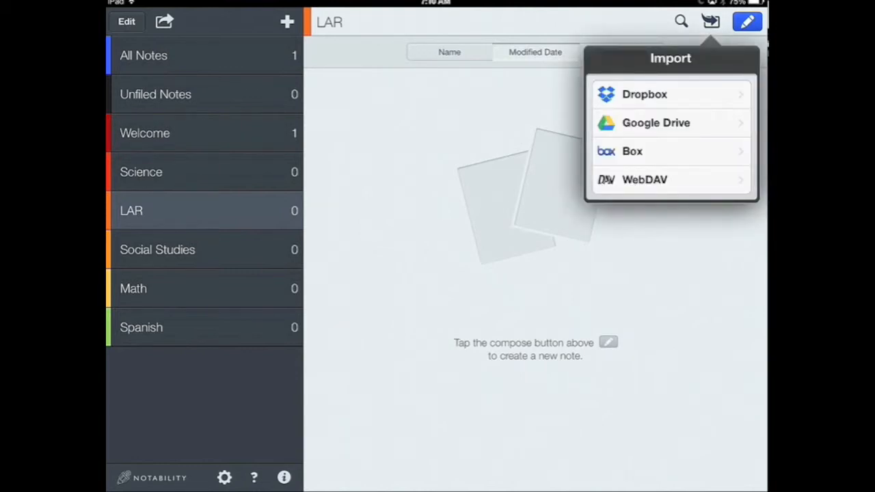
pyautogui.click(656, 122)
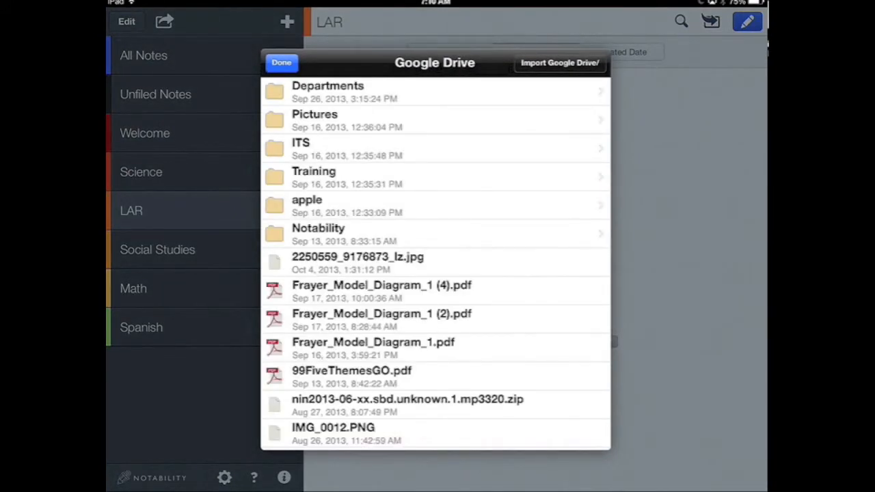
pyautogui.click(373, 342)
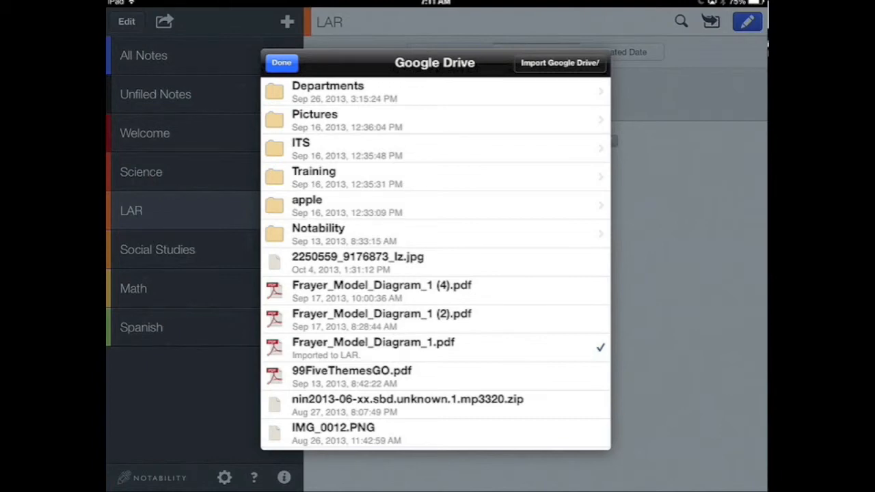
pyautogui.click(281, 62)
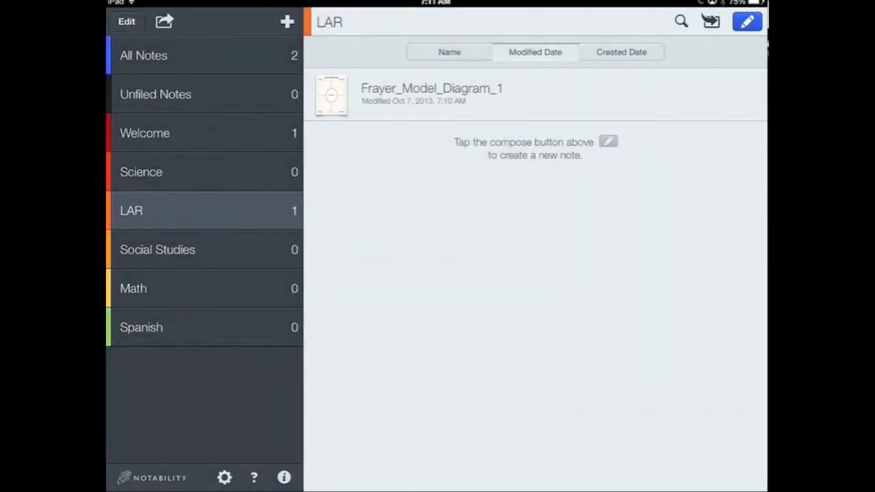
# - Open the Frayer_Model_Diagram_1 note and switch to the green pen for drawing
pyautogui.click(431, 95)
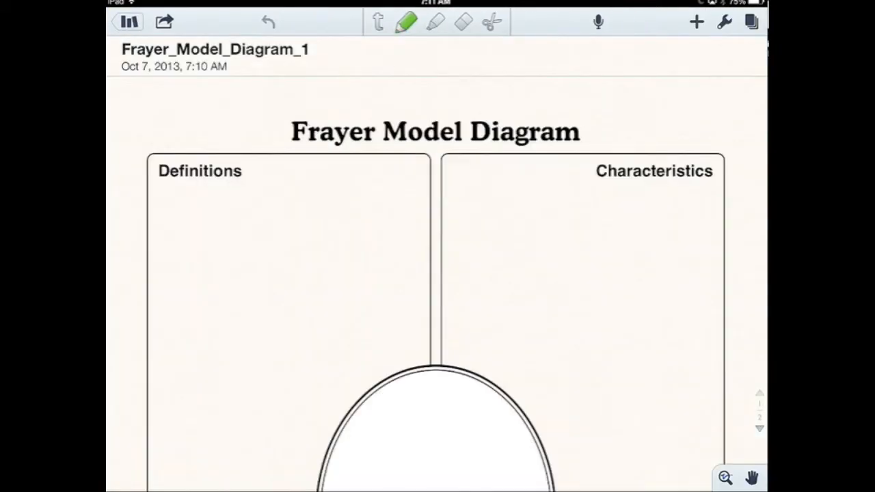
pyautogui.click(405, 22)
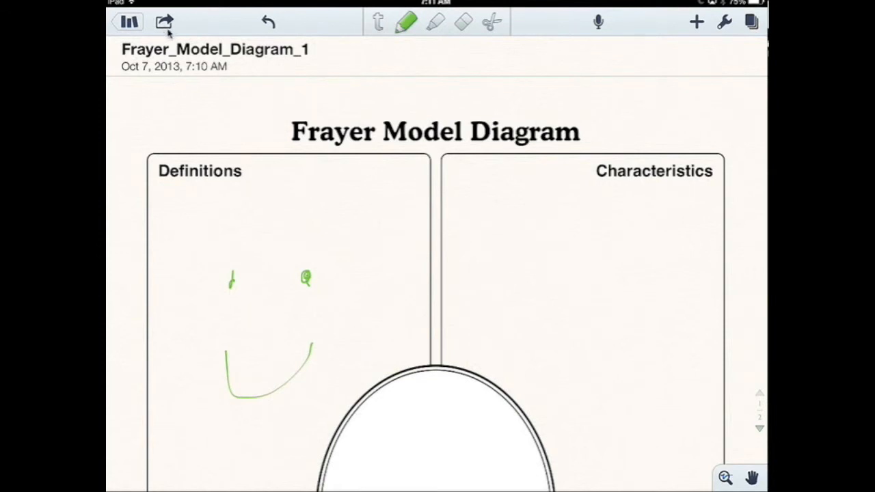
# - Send the note as a PDF to the Google Drive folder Notability > LAR
pyautogui.click(164, 21)
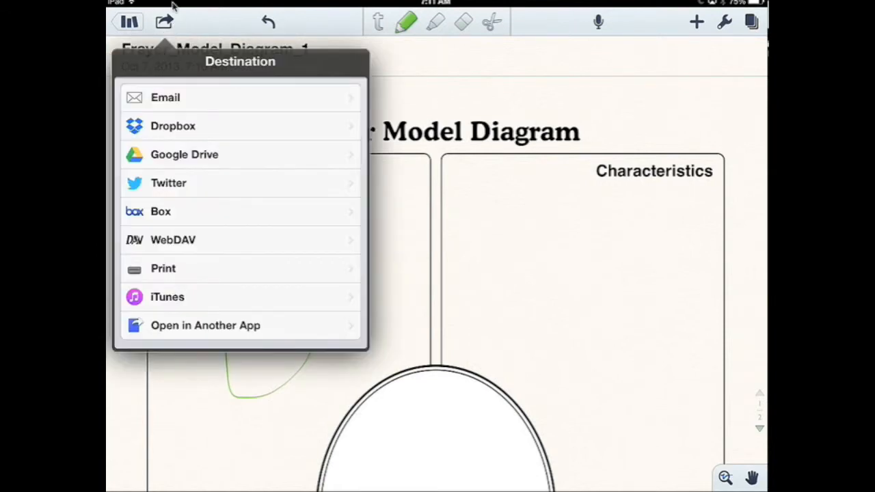
pyautogui.click(184, 155)
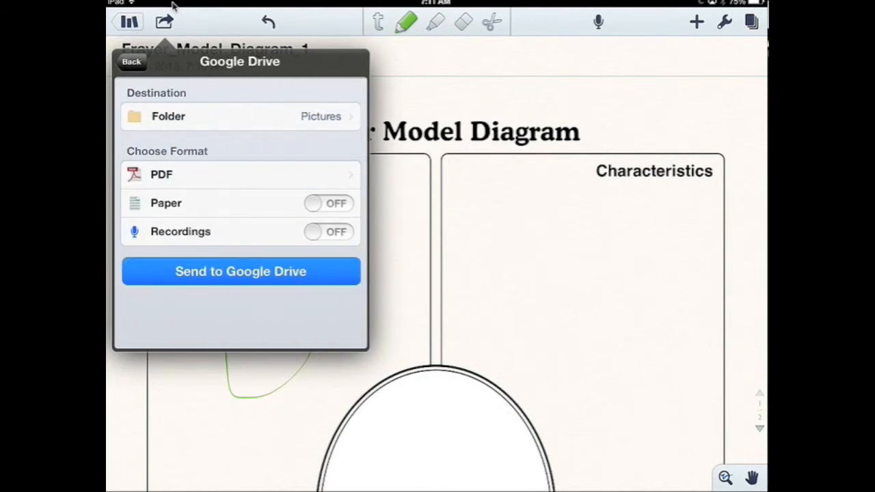
pyautogui.click(240, 270)
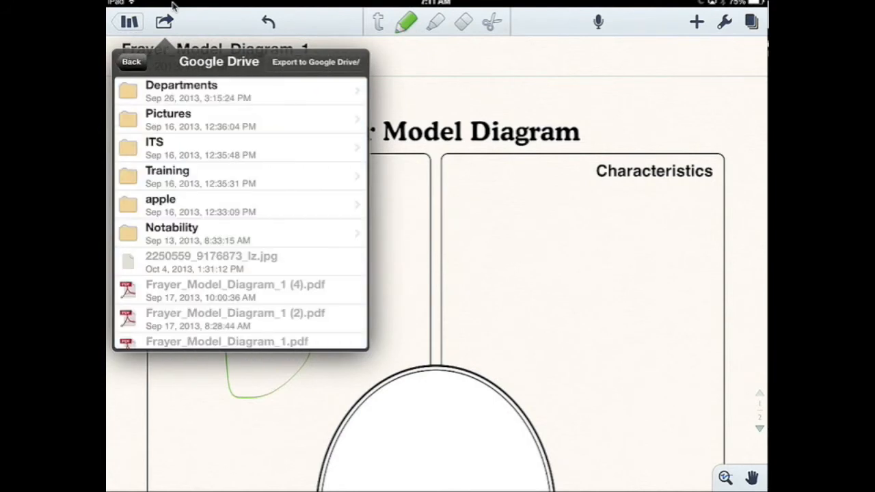
pyautogui.click(131, 62)
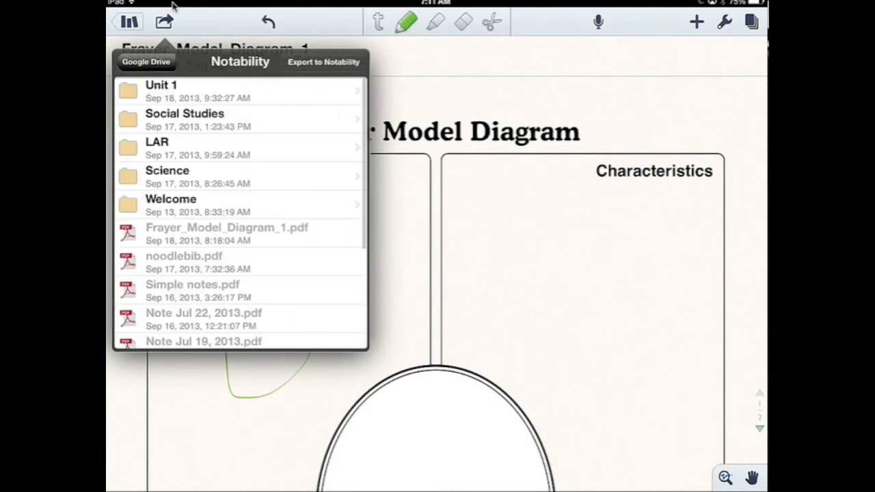
pyautogui.click(157, 147)
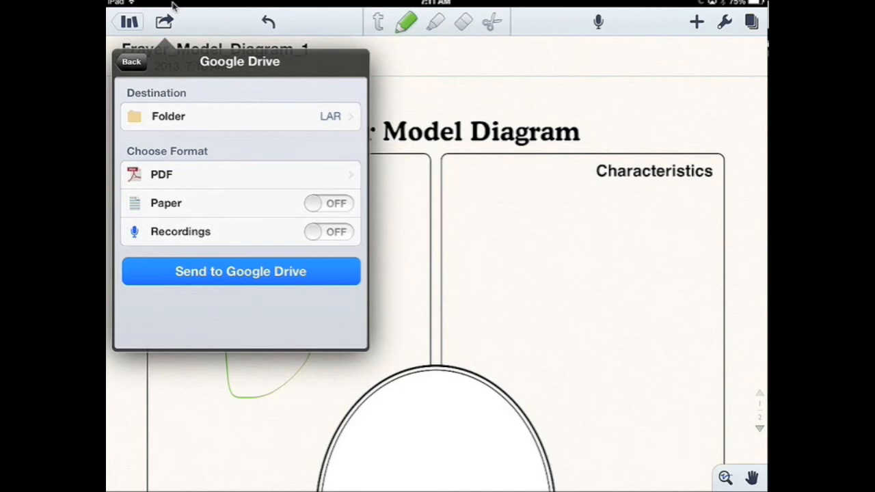
pyautogui.click(130, 61)
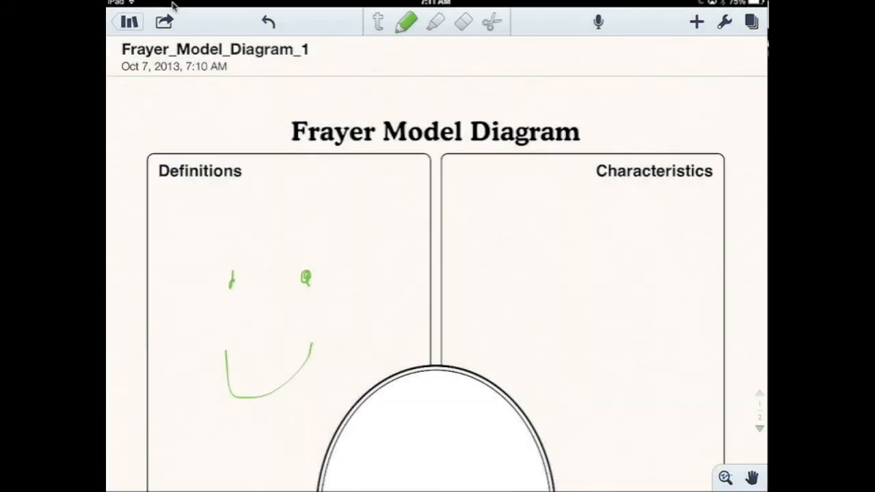